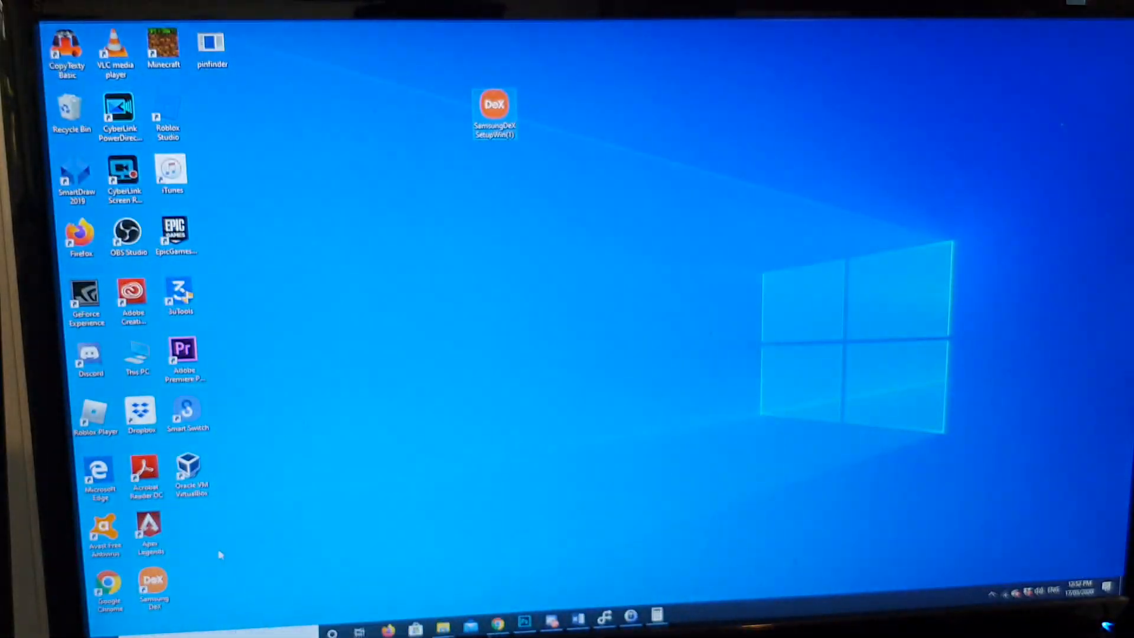
{"action": "mouse_move", "coordinate": [152, 586]}
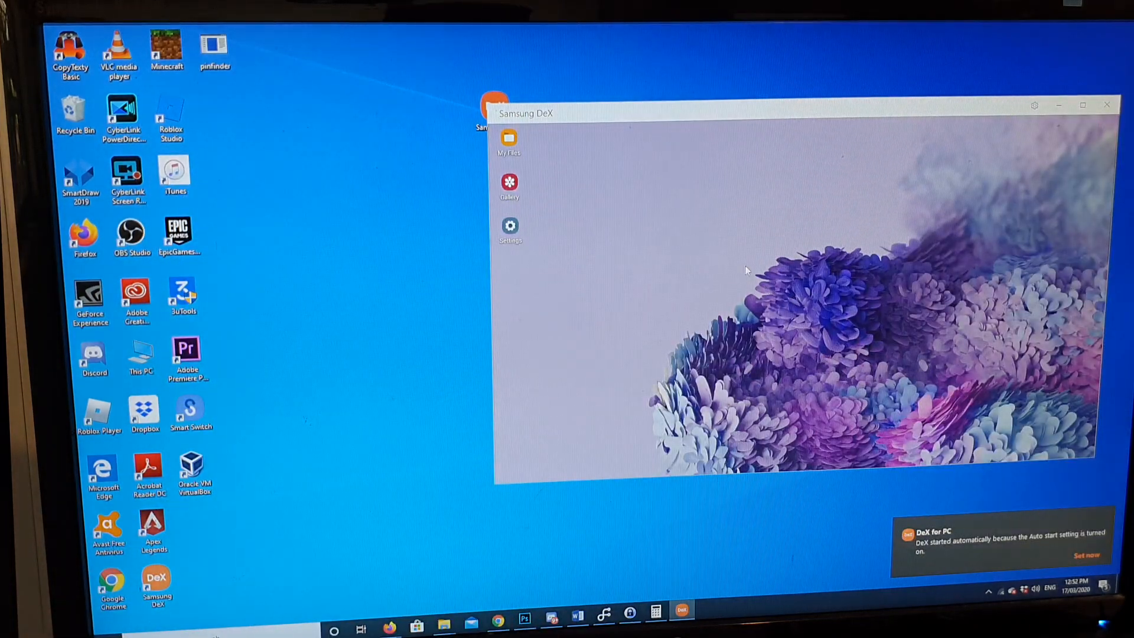
{"action": "mouse_move", "coordinate": [768, 259]}
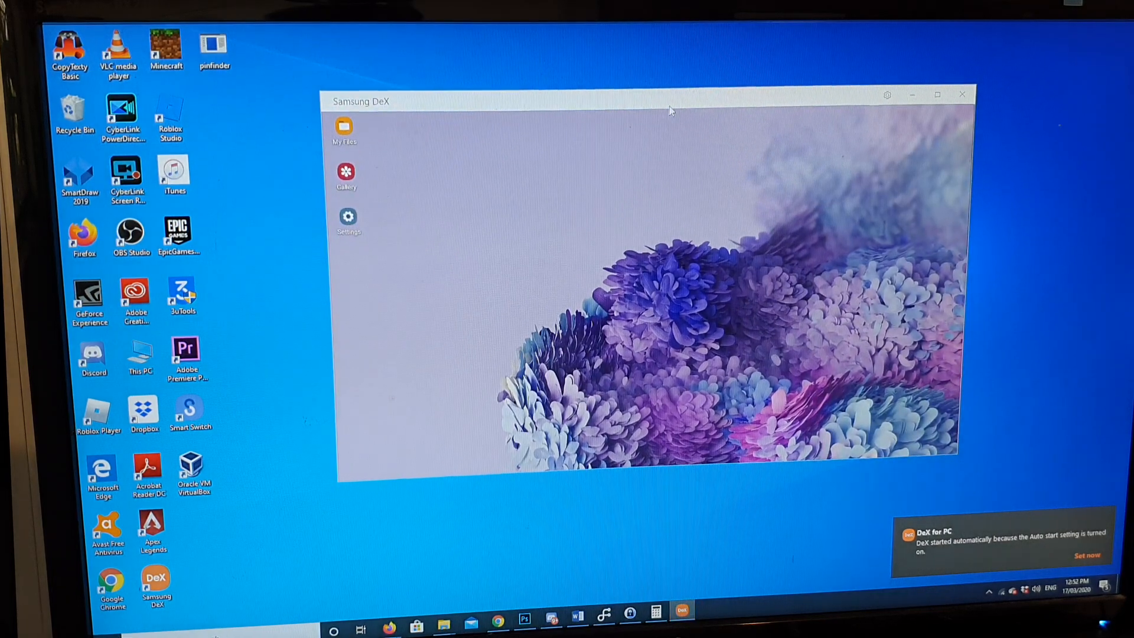
{"action": "left_click", "coordinate": [936, 95]}
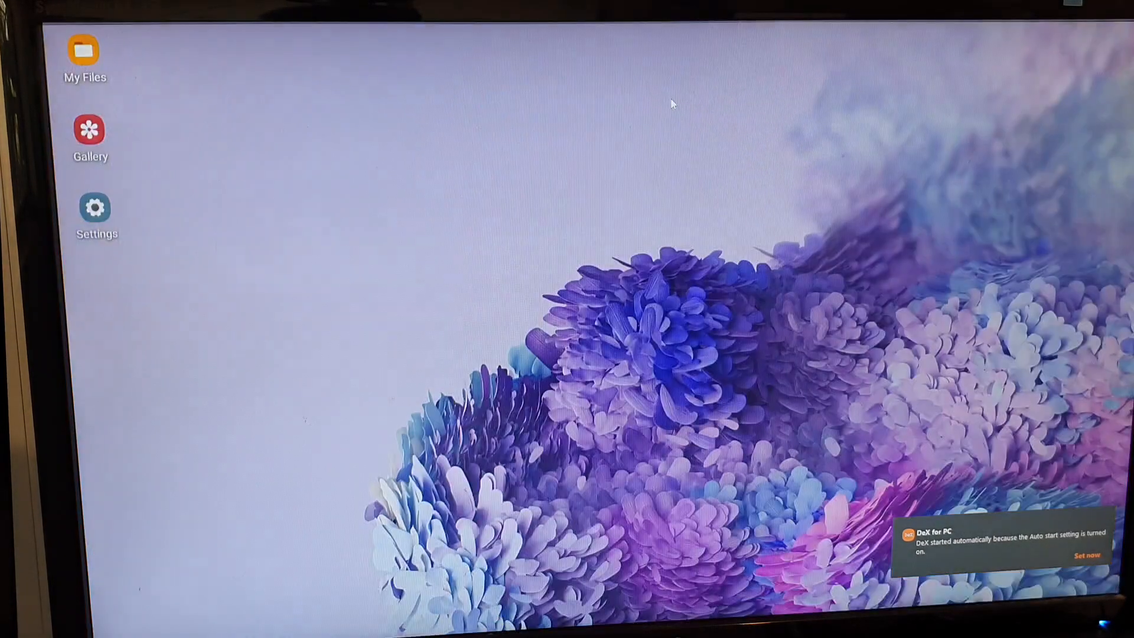
{"action": "mouse_move", "coordinate": [527, 139]}
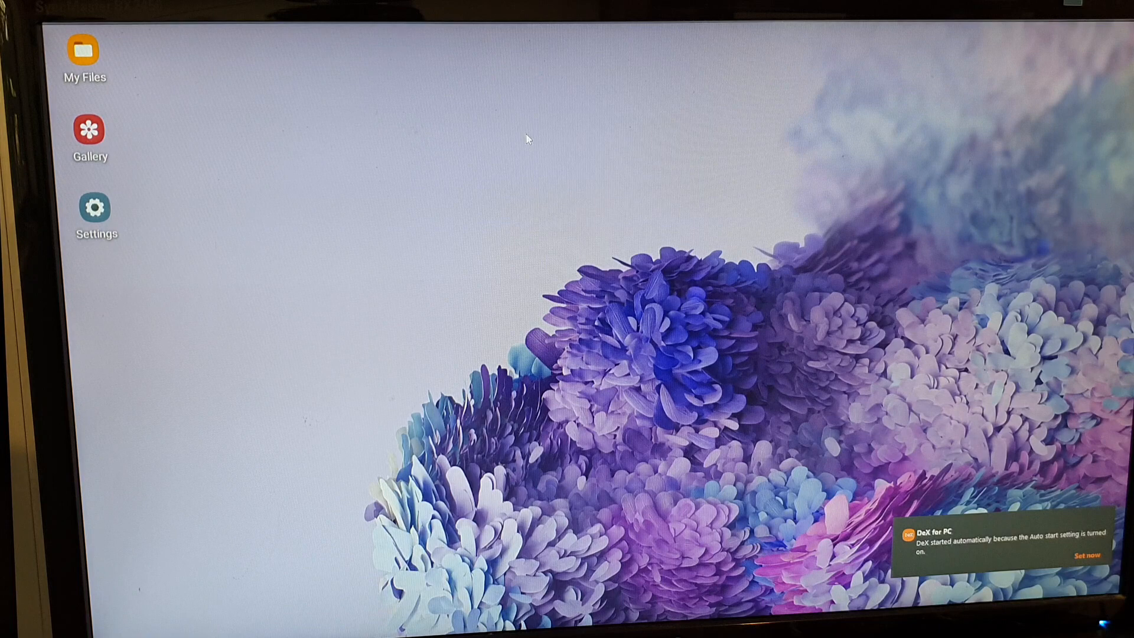
{"action": "mouse_move", "coordinate": [579, 78]}
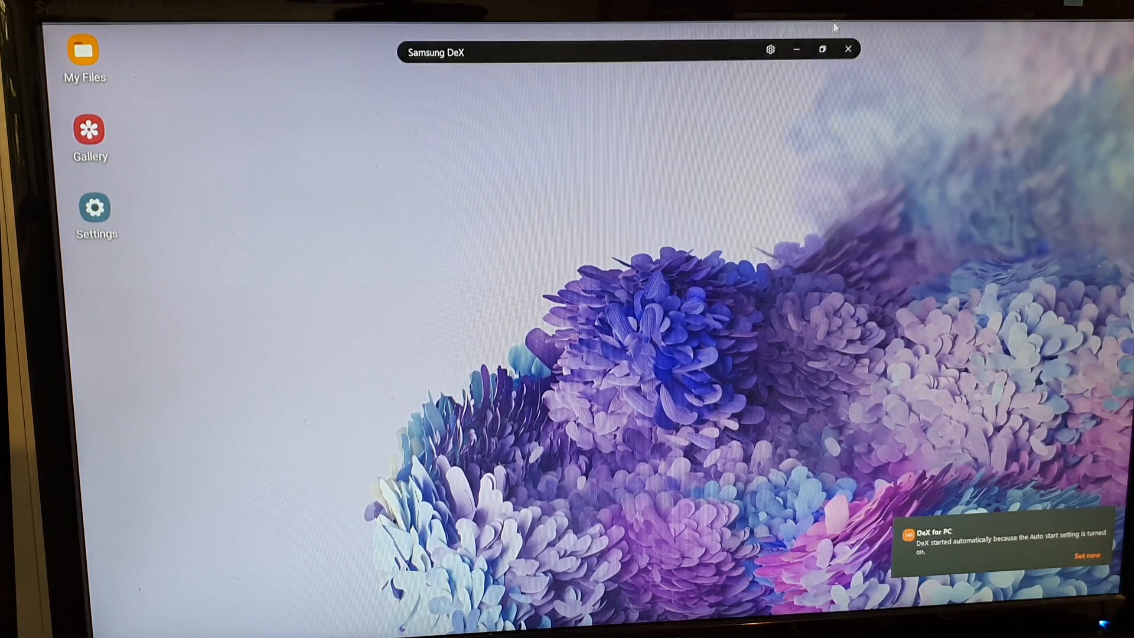
{"action": "left_click", "coordinate": [822, 48]}
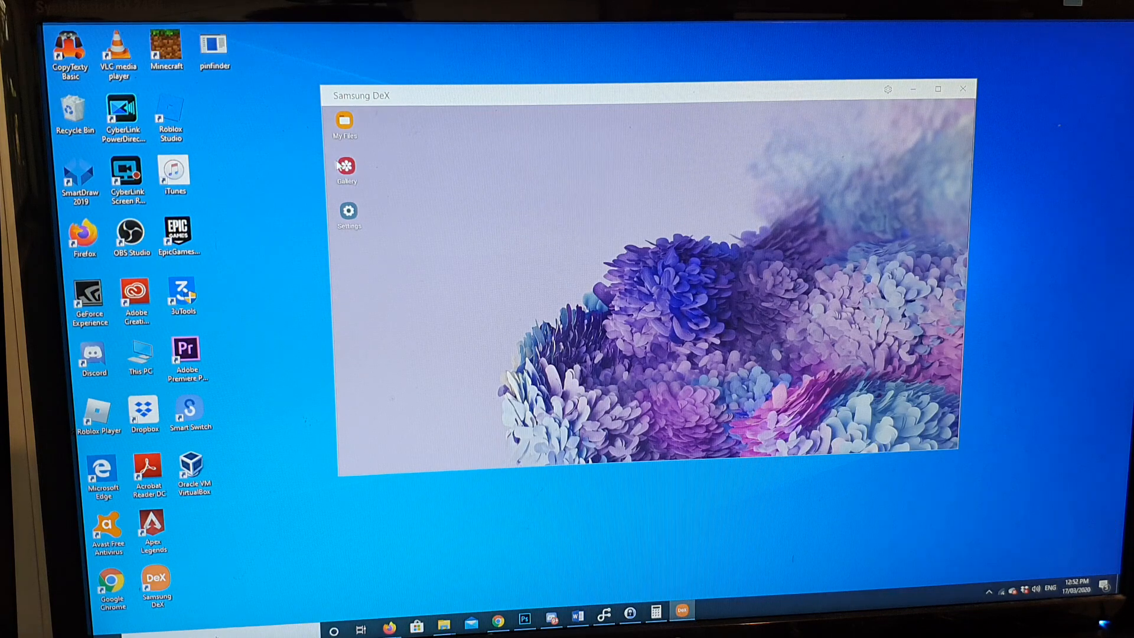
Step: Copy the USB cable photo and the screenshot from Gallery to the Windows desktop, then close Gallery
{"action": "left_click", "coordinate": [346, 168]}
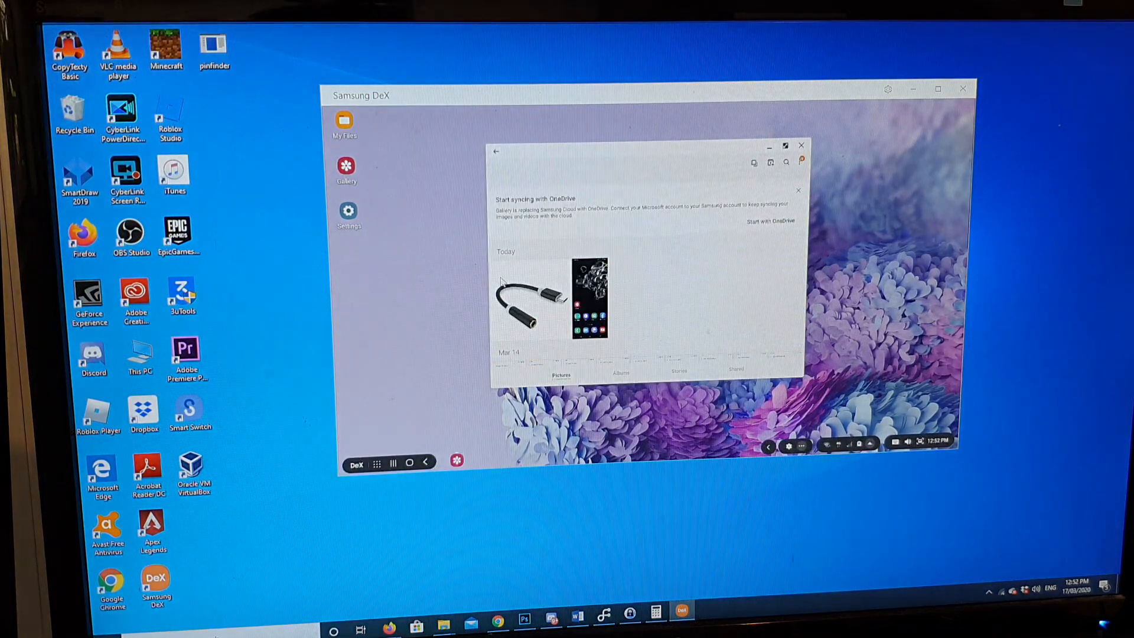
{"action": "left_click", "coordinate": [531, 299]}
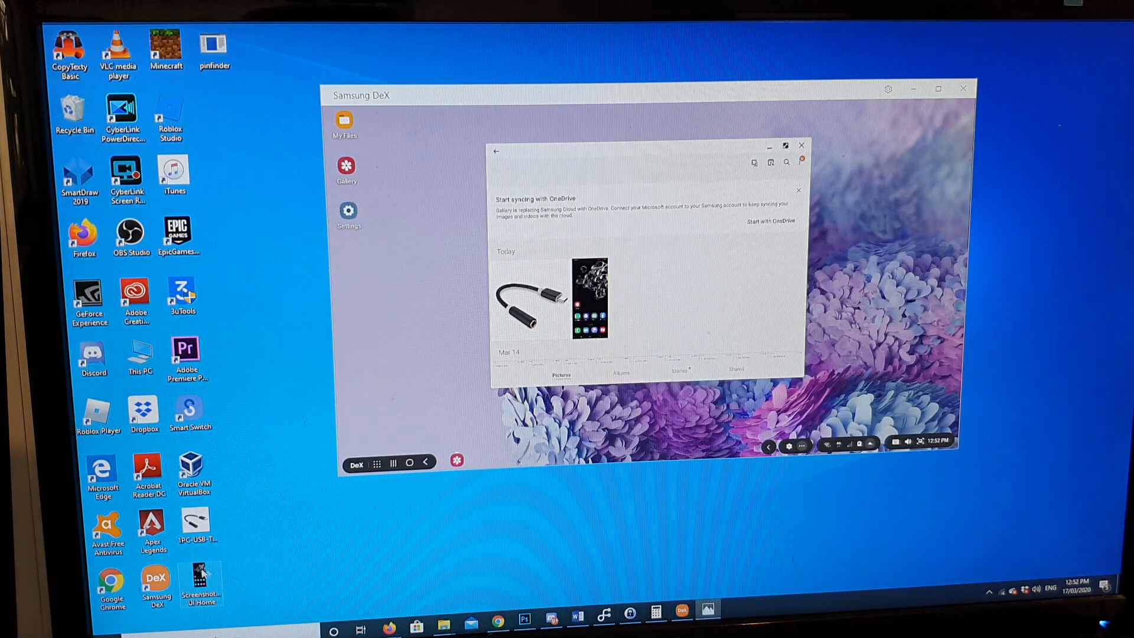
{"action": "double_click", "coordinate": [589, 296]}
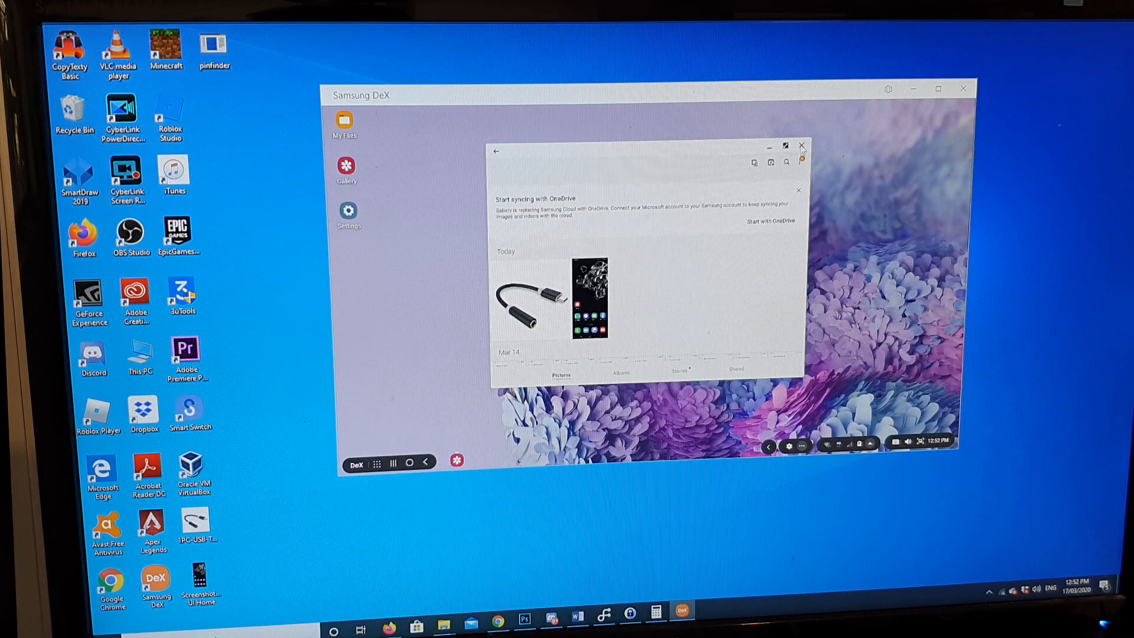
{"action": "left_click", "coordinate": [801, 147]}
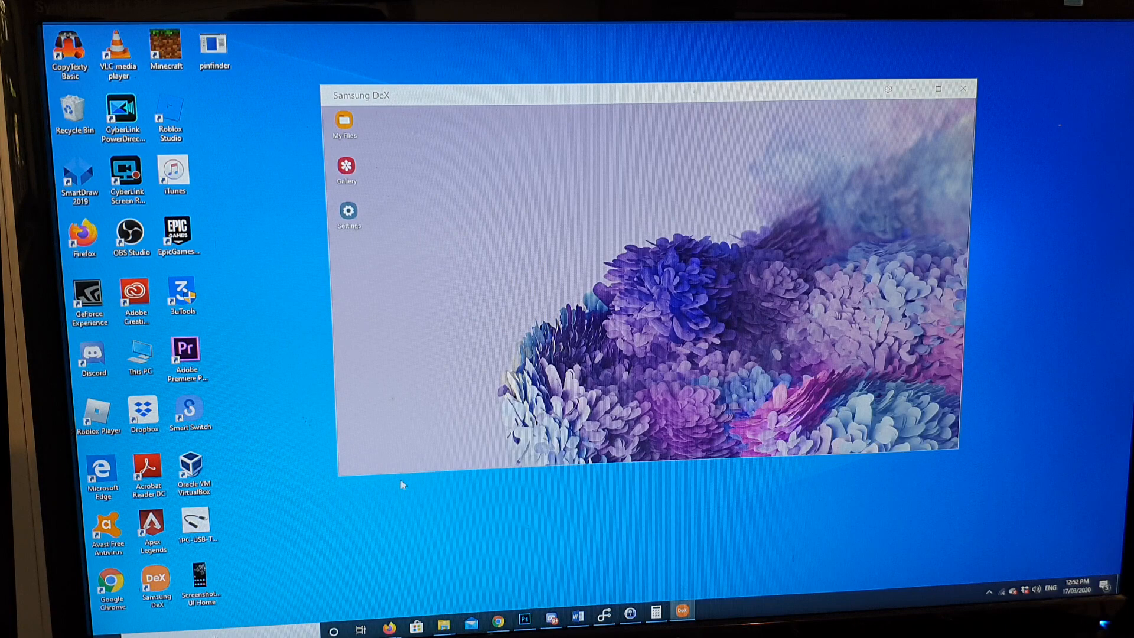
{"action": "left_click", "coordinate": [937, 89]}
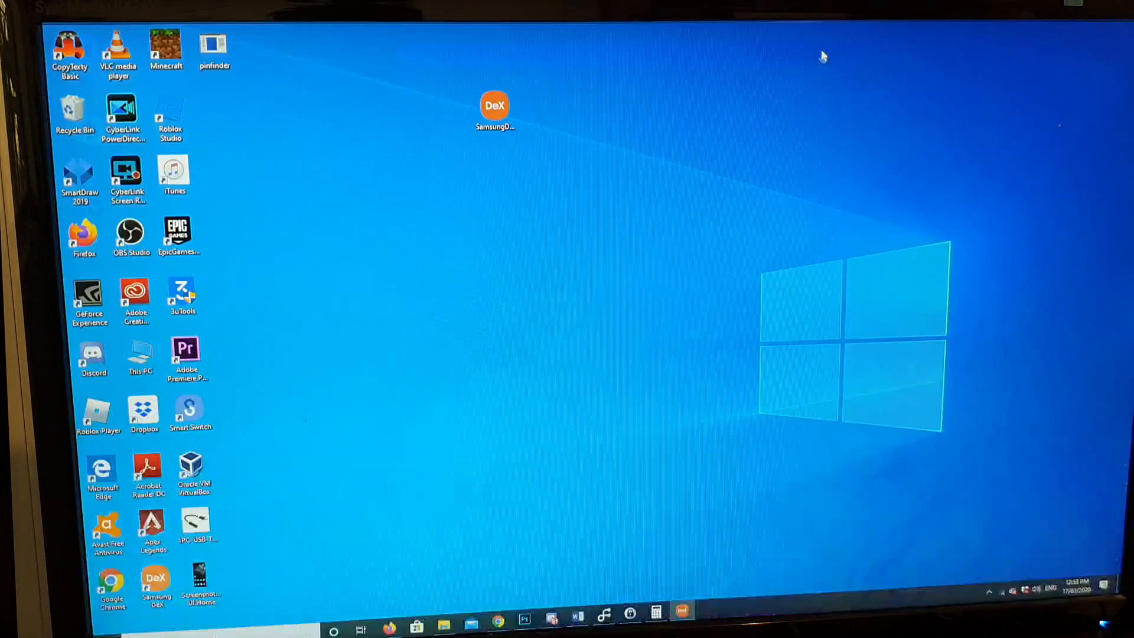
{"action": "double_click", "coordinate": [495, 106]}
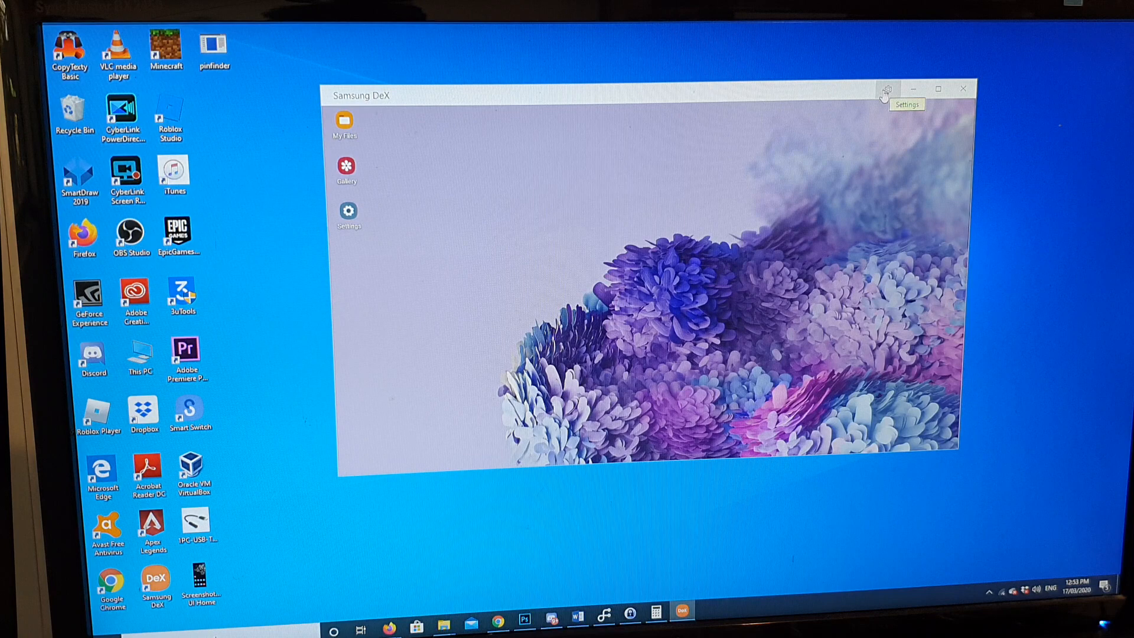
{"action": "mouse_move", "coordinate": [410, 433]}
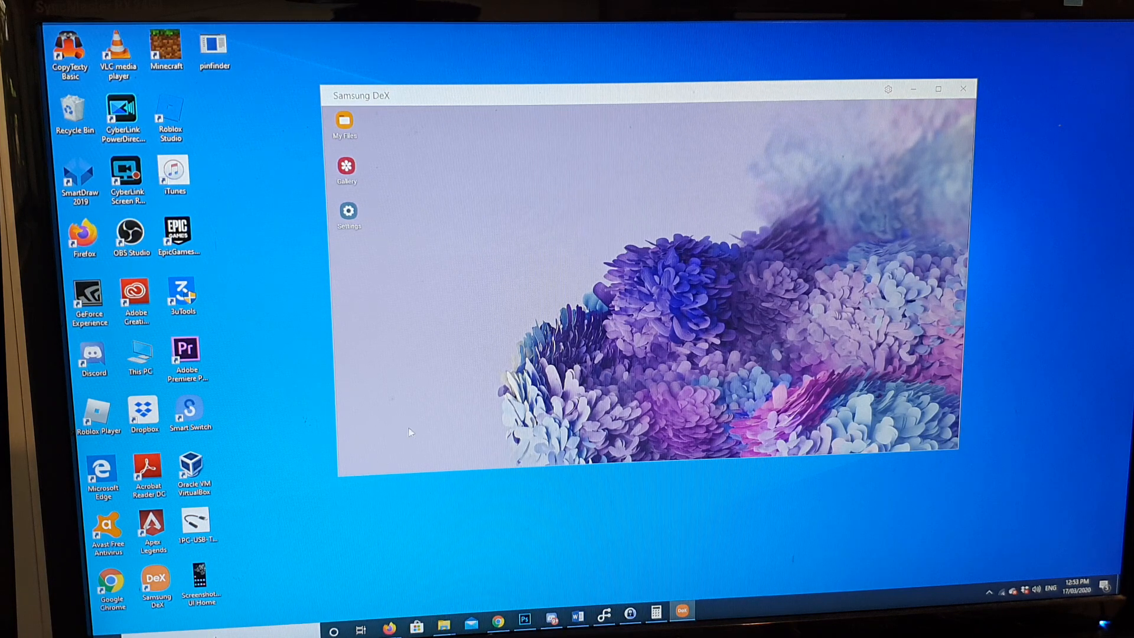
{"action": "mouse_move", "coordinate": [450, 352]}
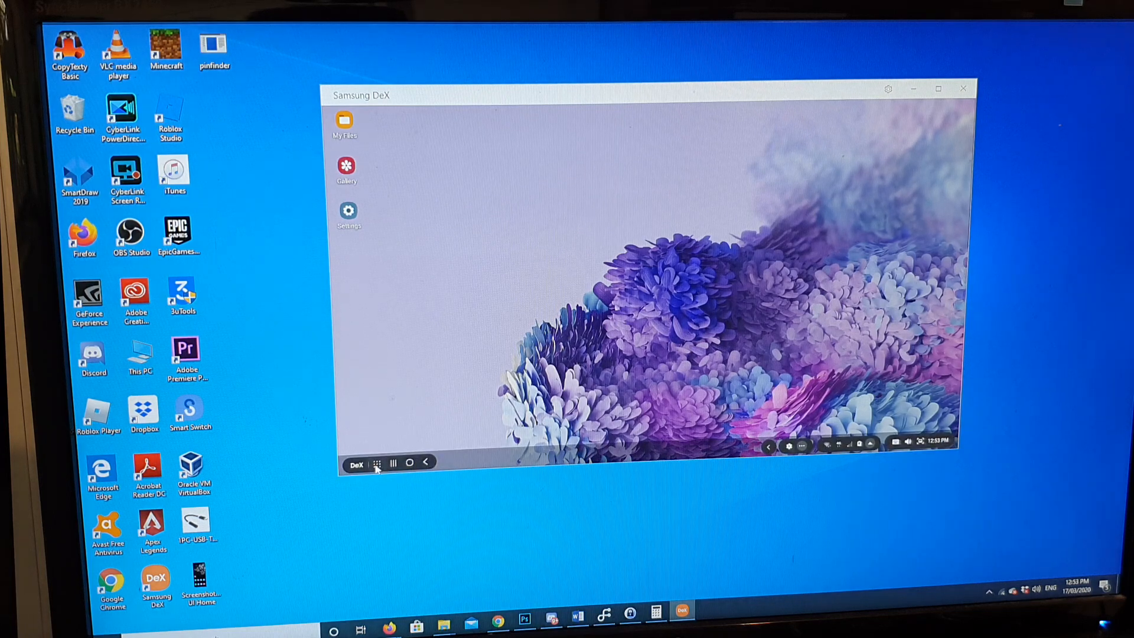
Step: Browse the Apps list pages and launch Calculator in its own DeX window
{"action": "left_click", "coordinate": [376, 463]}
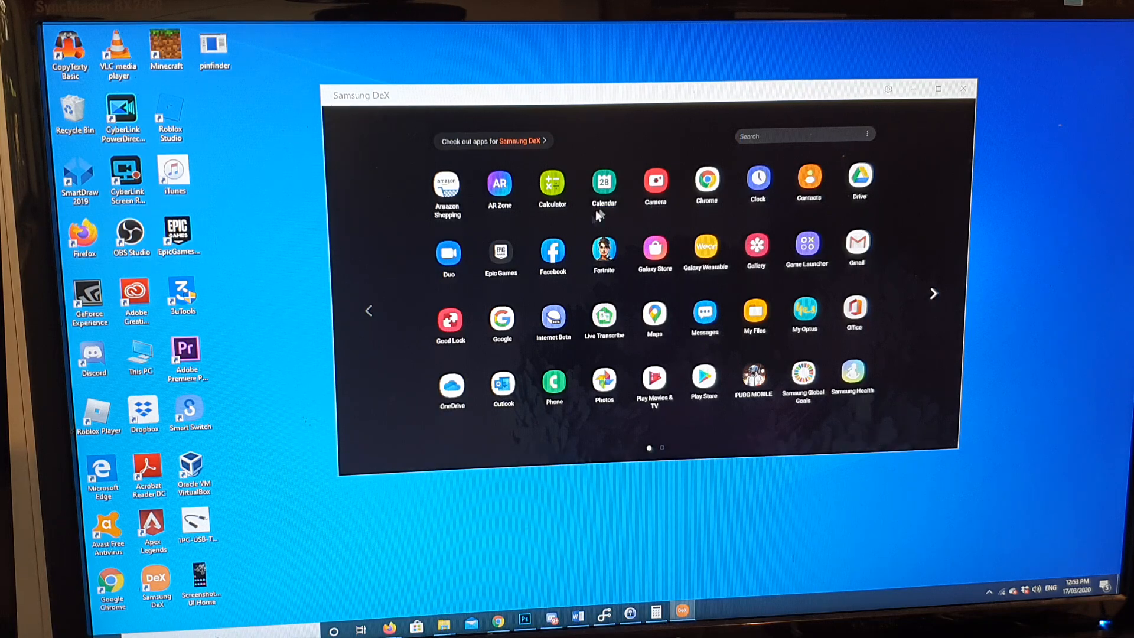
{"action": "mouse_move", "coordinate": [537, 283]}
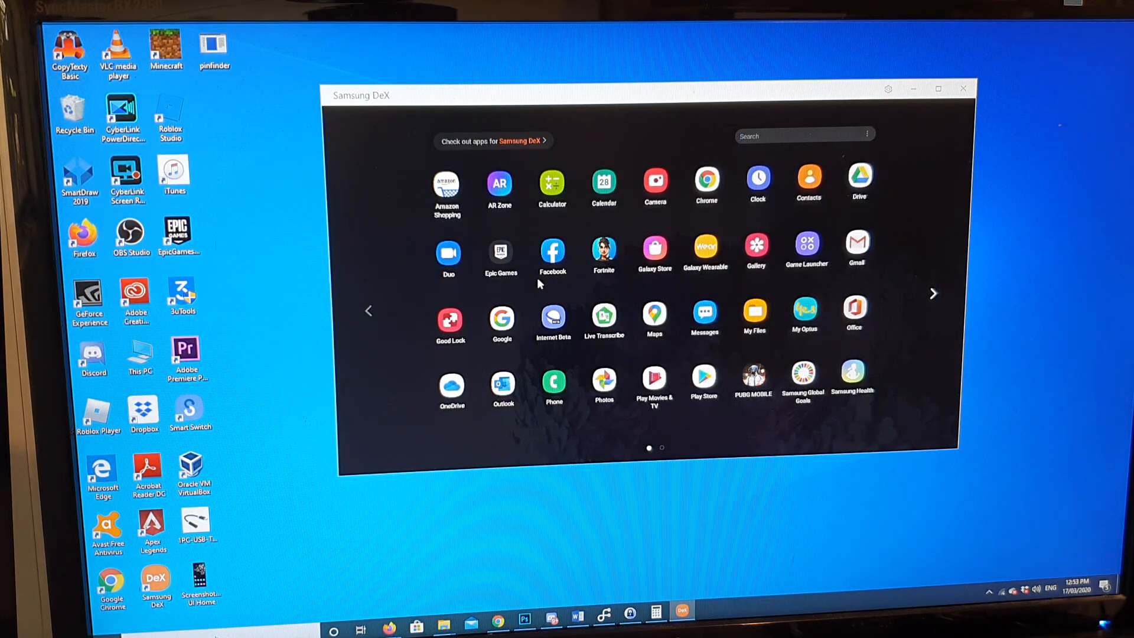
{"action": "left_click", "coordinate": [932, 293]}
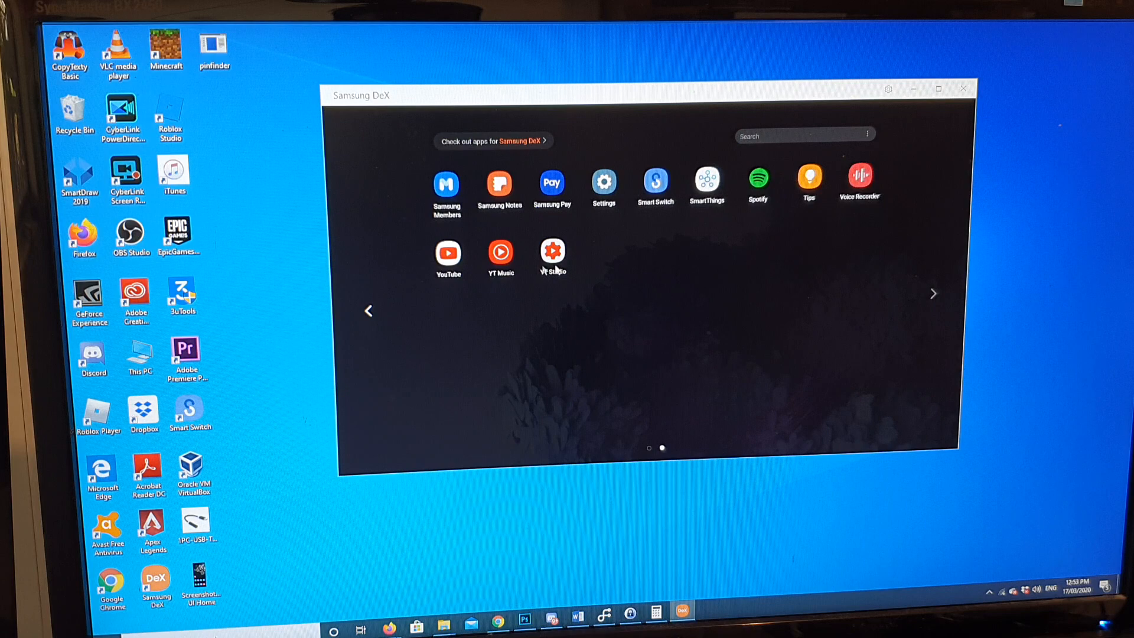
{"action": "mouse_move", "coordinate": [740, 193]}
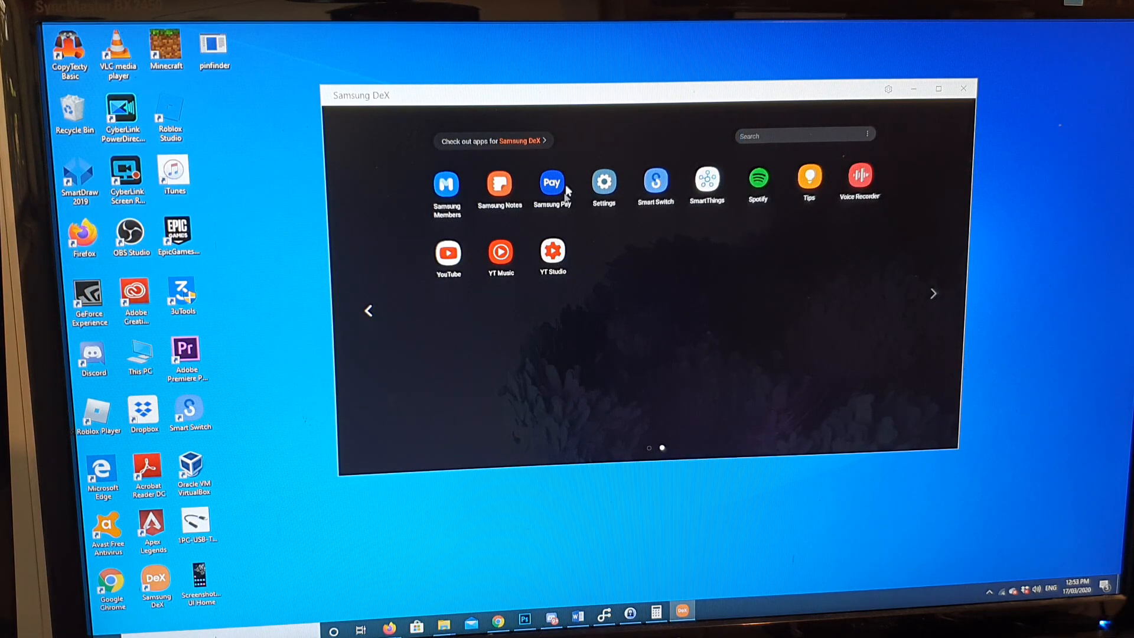
{"action": "left_click", "coordinate": [368, 311]}
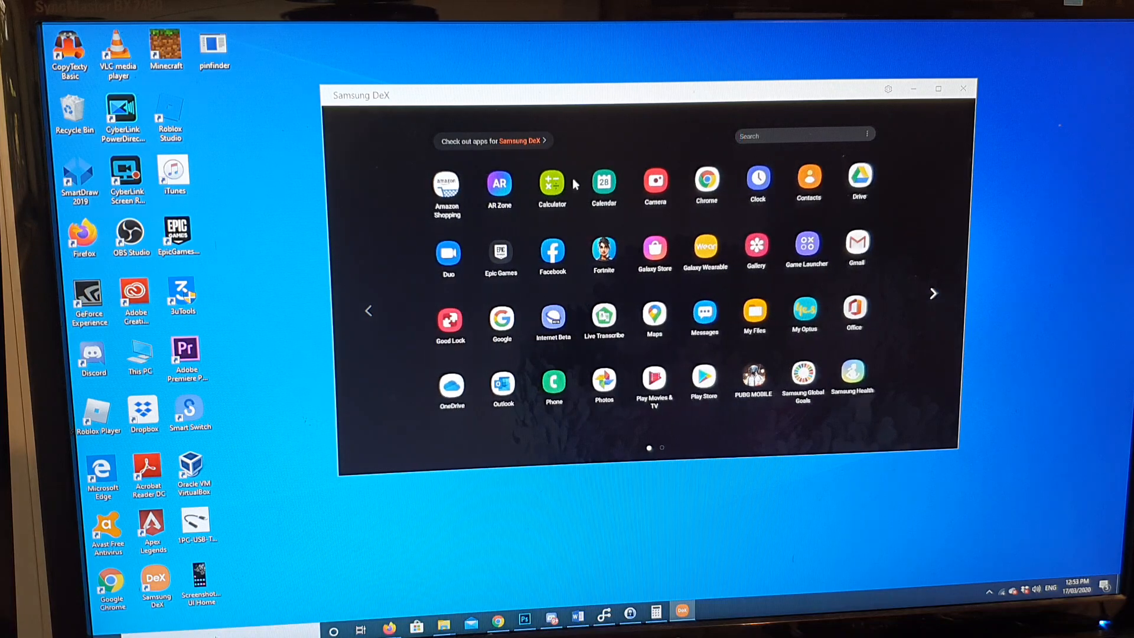
{"action": "left_click", "coordinate": [552, 180]}
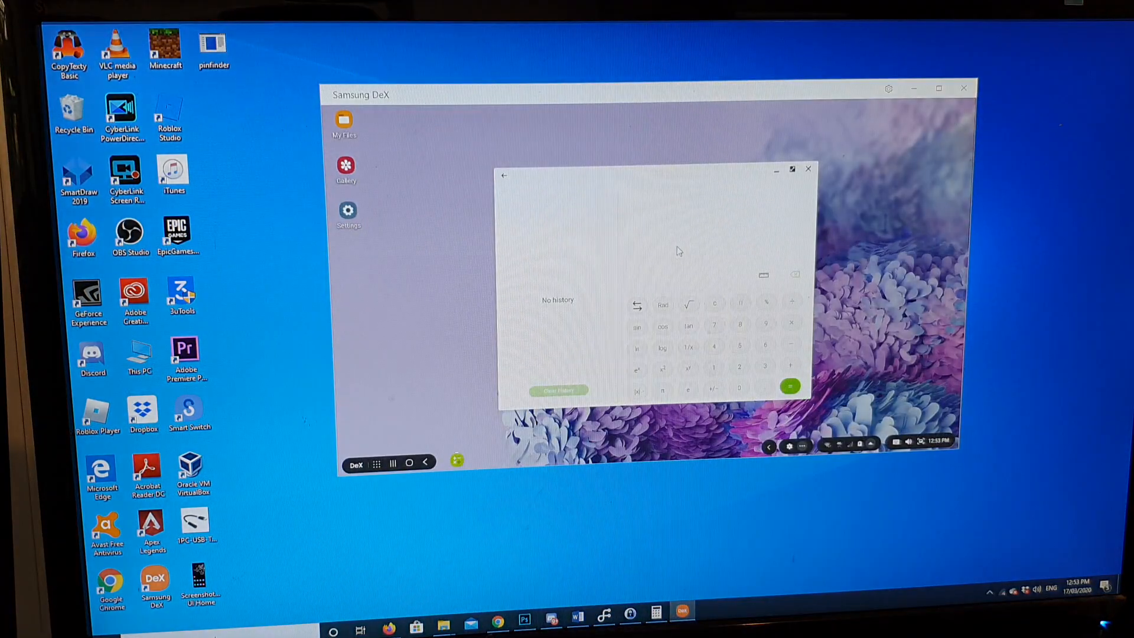